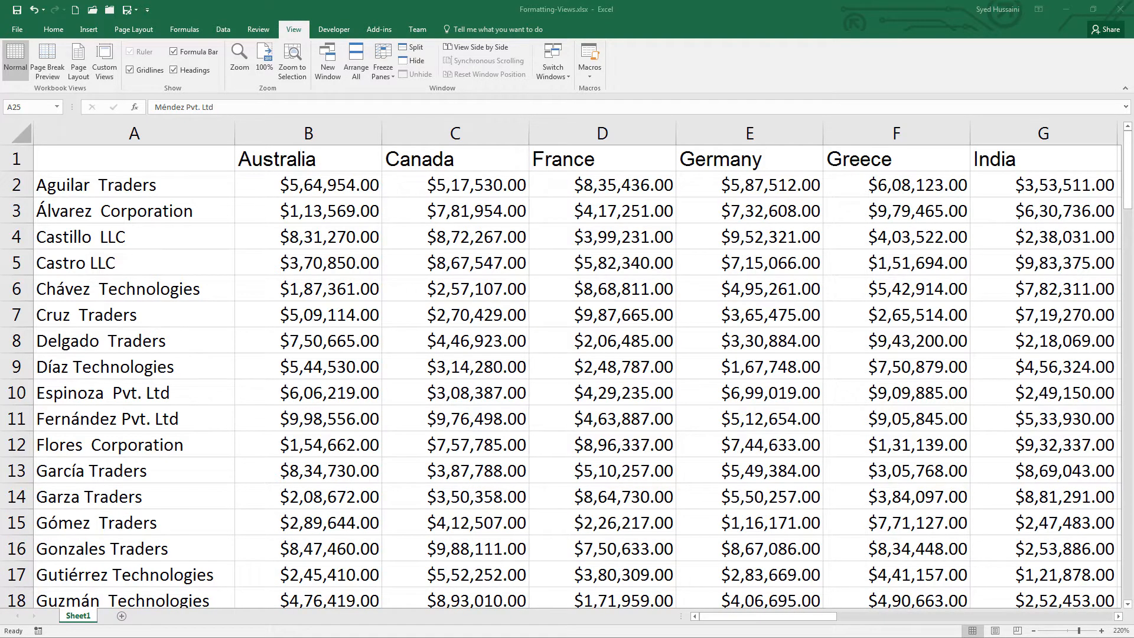
# Select all of column A and scroll down through the sales sheet.
pyautogui.click(134, 132)
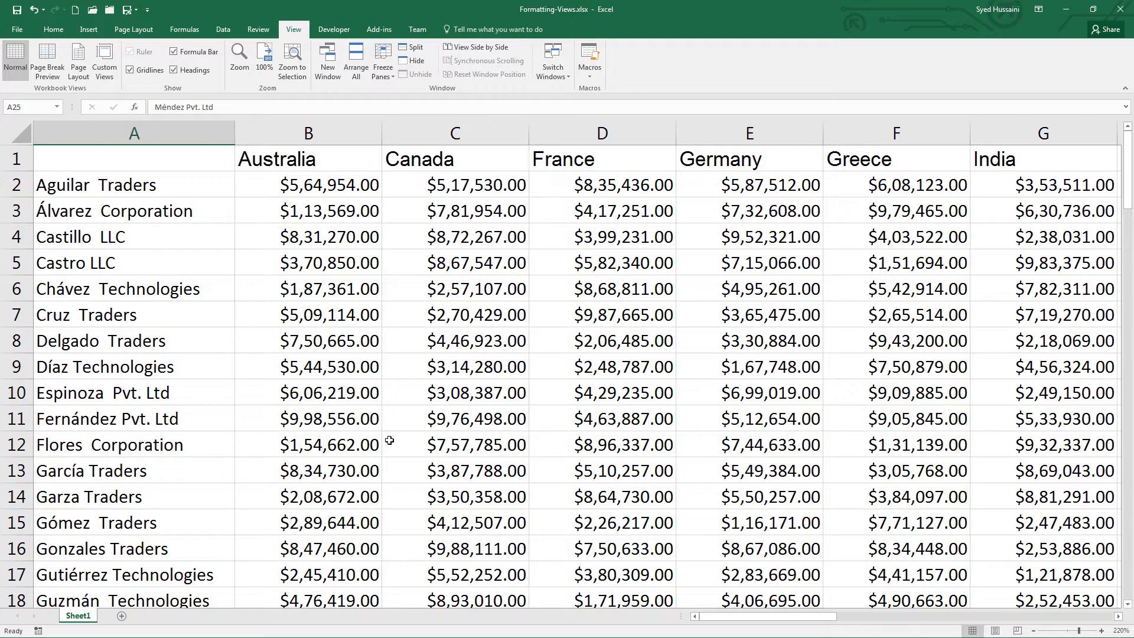
pyautogui.moveTo(363, 394)
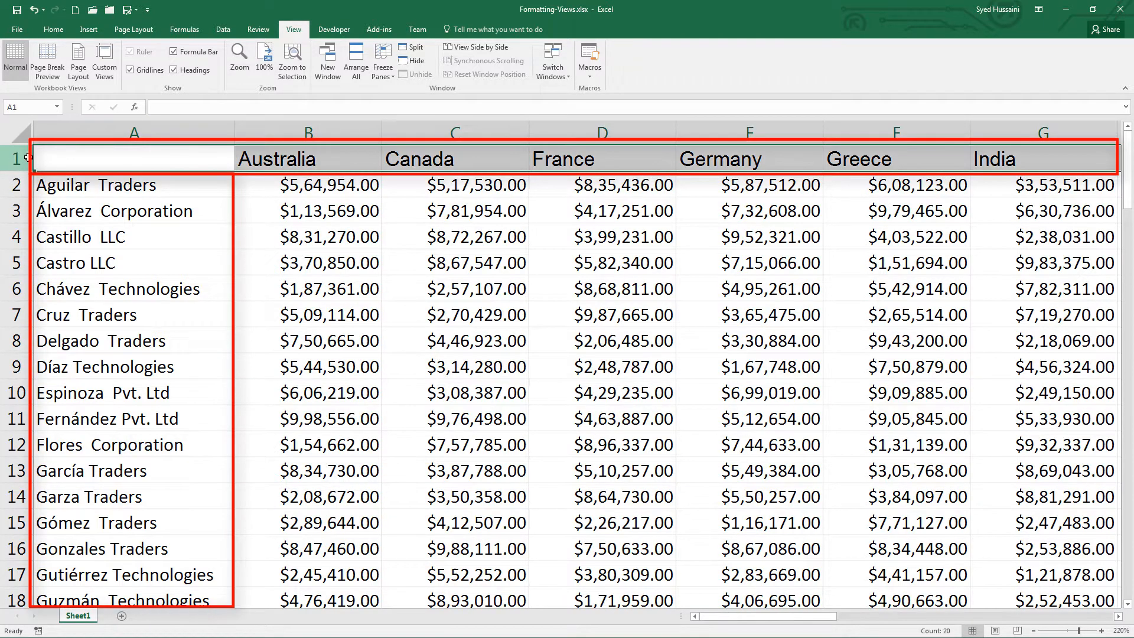
pyautogui.click(134, 133)
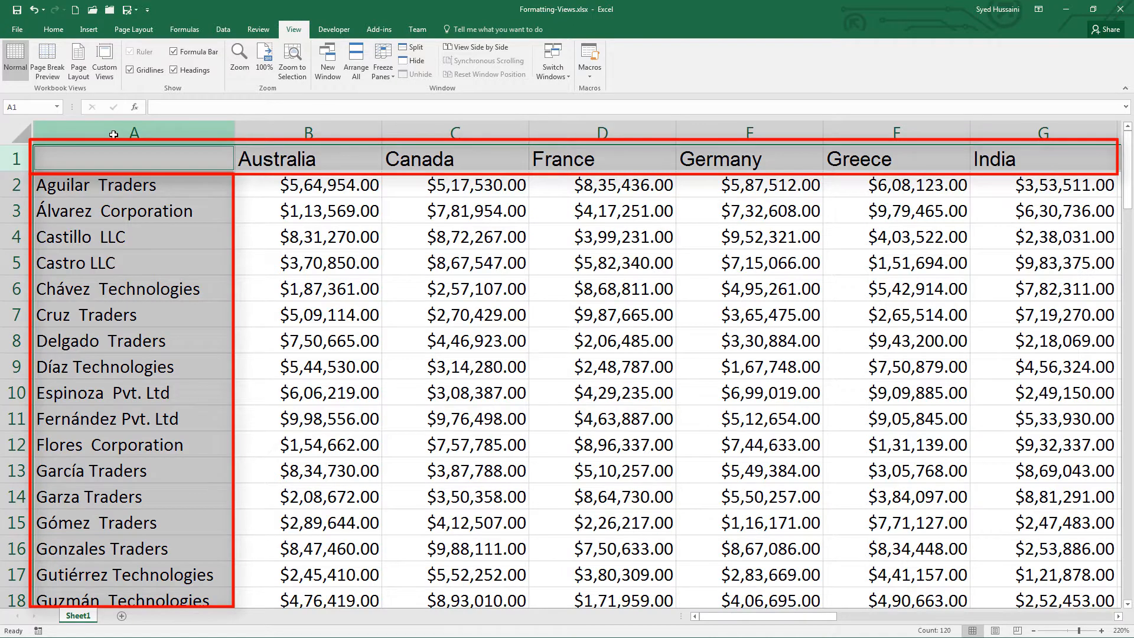
pyautogui.scroll(-3)
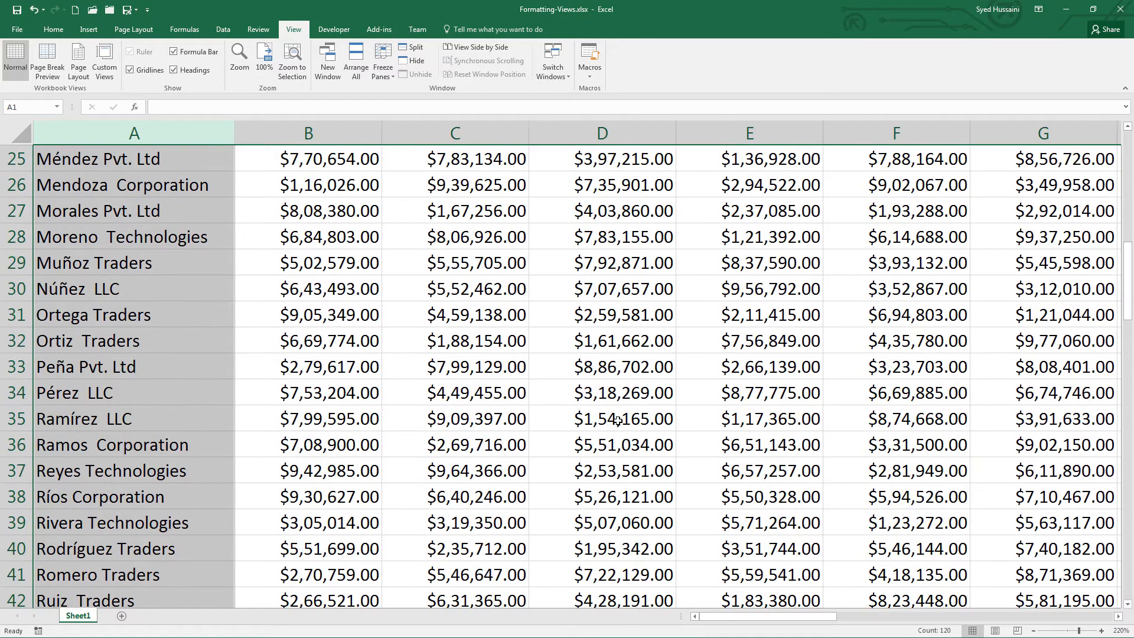
pyautogui.scroll(-3)
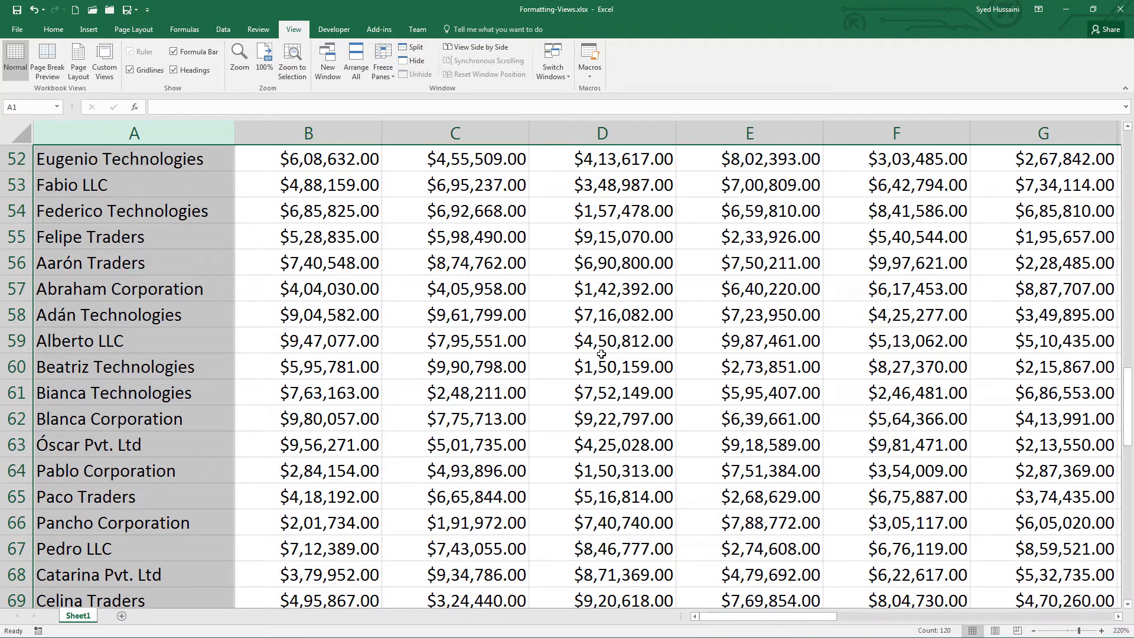
# Select cells in columns D and E, return to the sheet start, and show the Freeze Panes options.
pyautogui.click(603, 340)
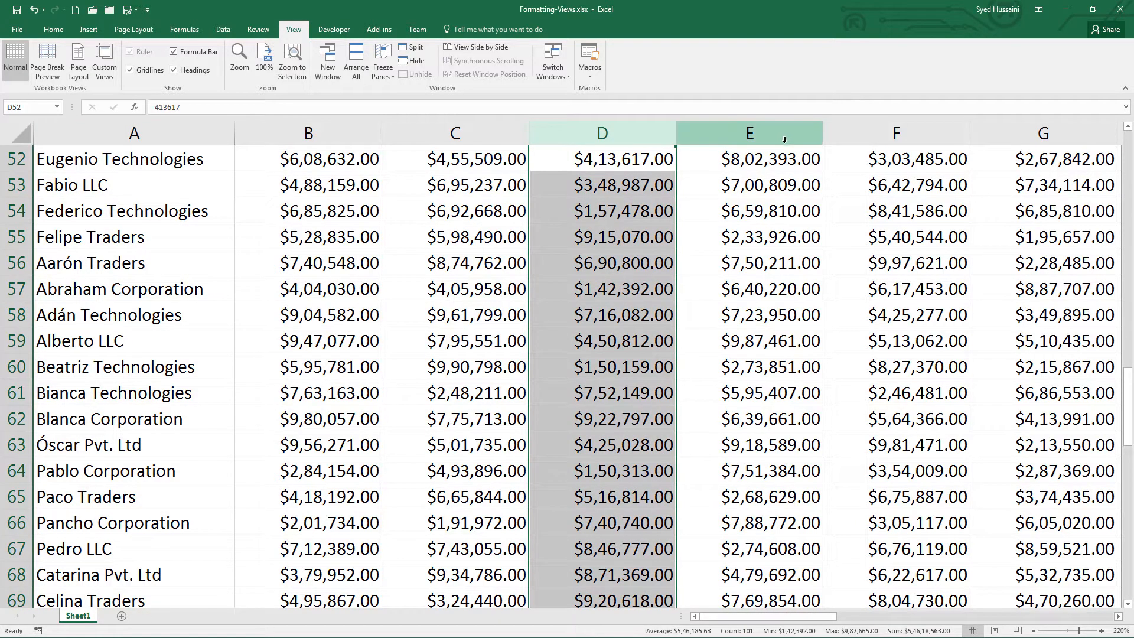
pyautogui.click(757, 211)
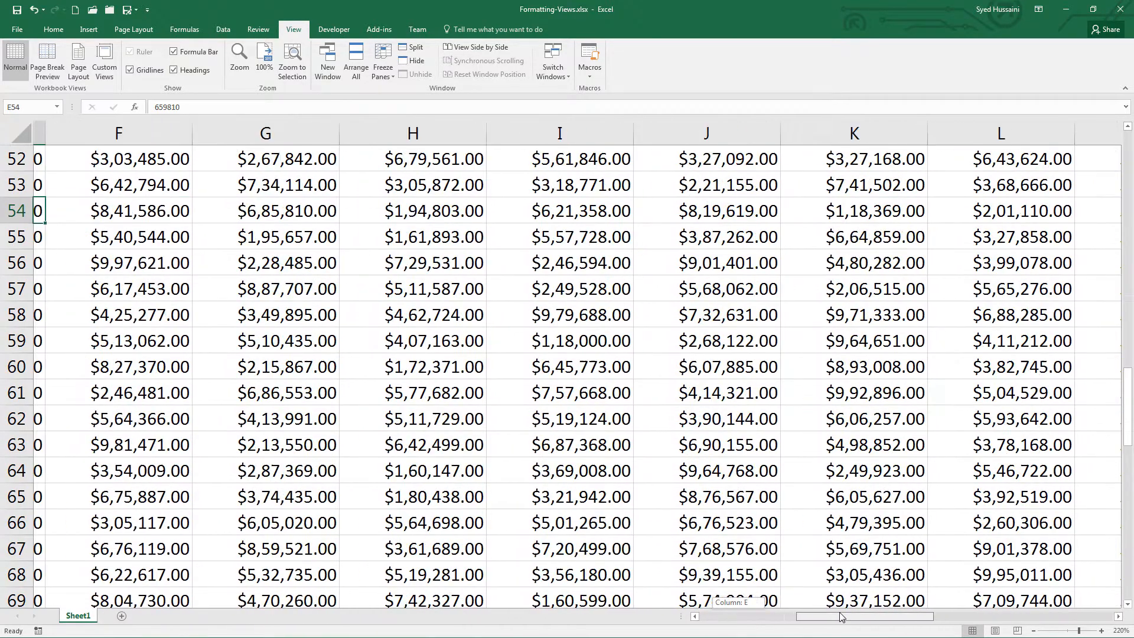
pyautogui.hscroll(3)
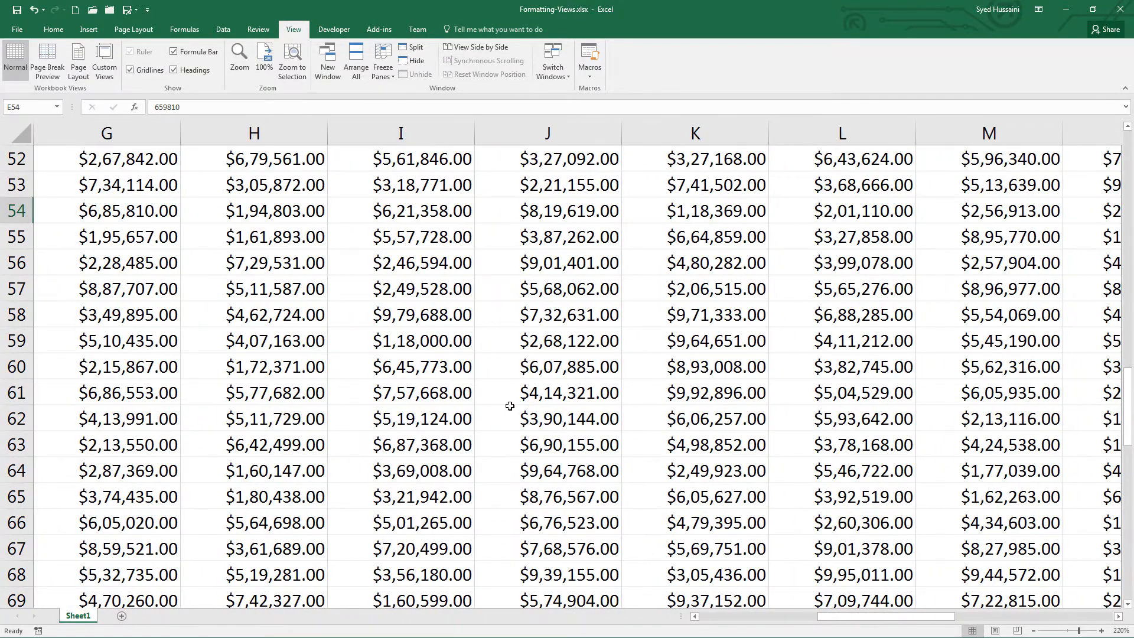
pyautogui.click(13, 392)
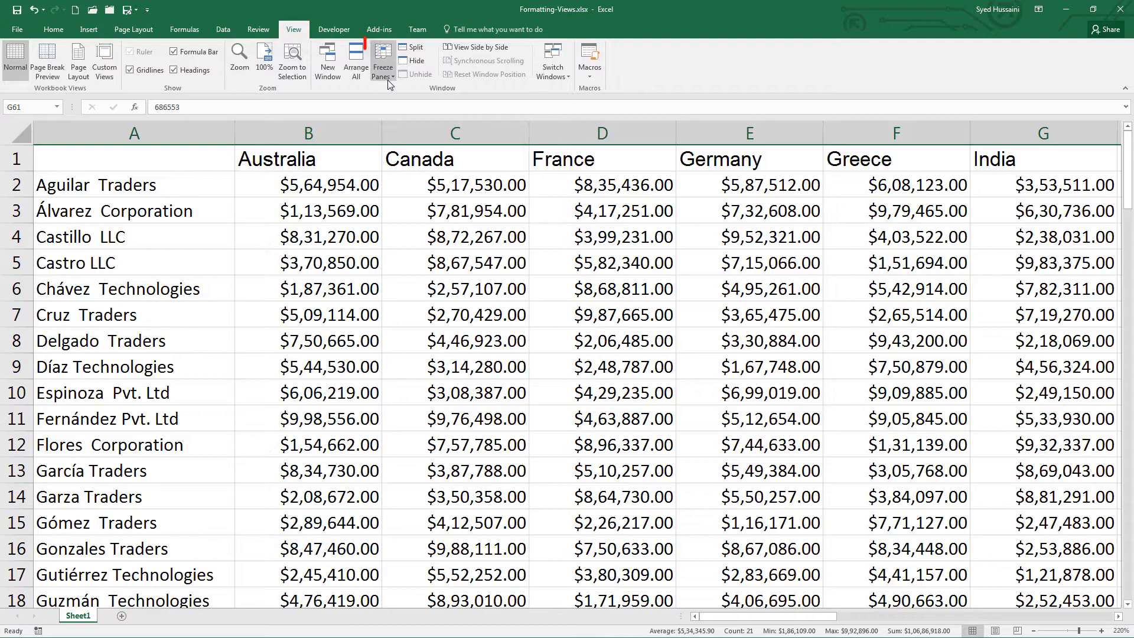
pyautogui.click(384, 61)
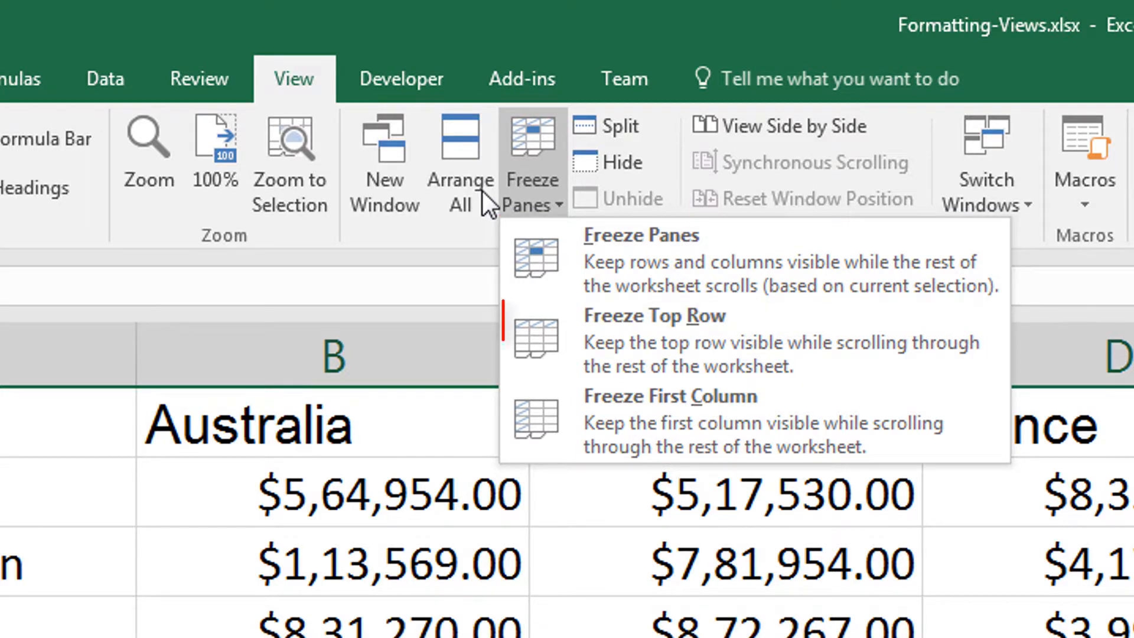
pyautogui.moveTo(681, 340)
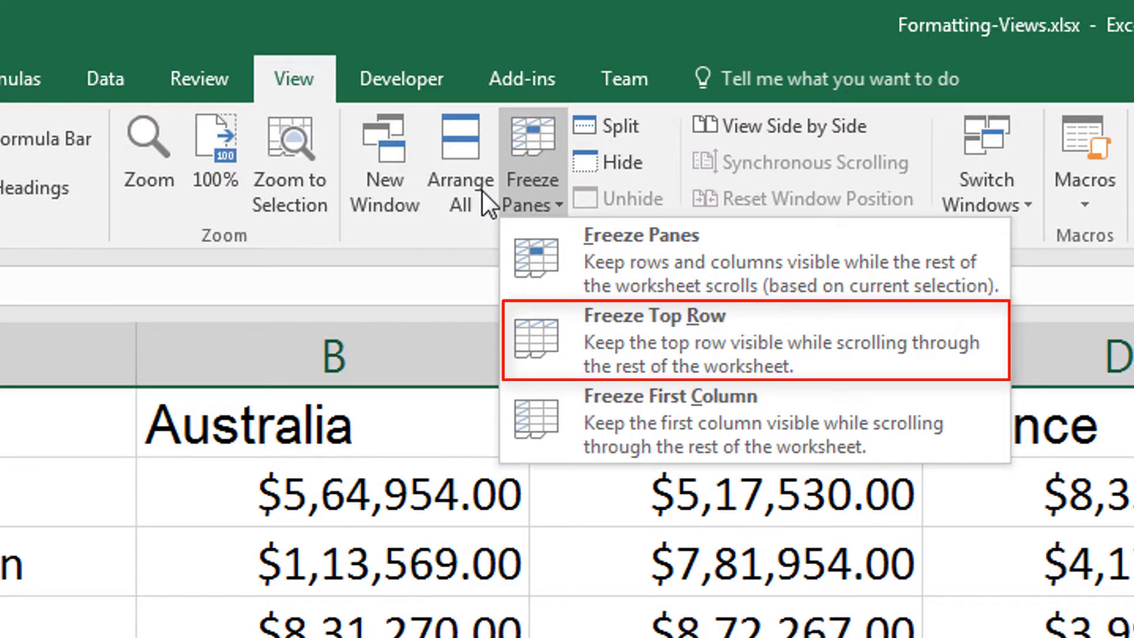
pyautogui.moveTo(671, 421)
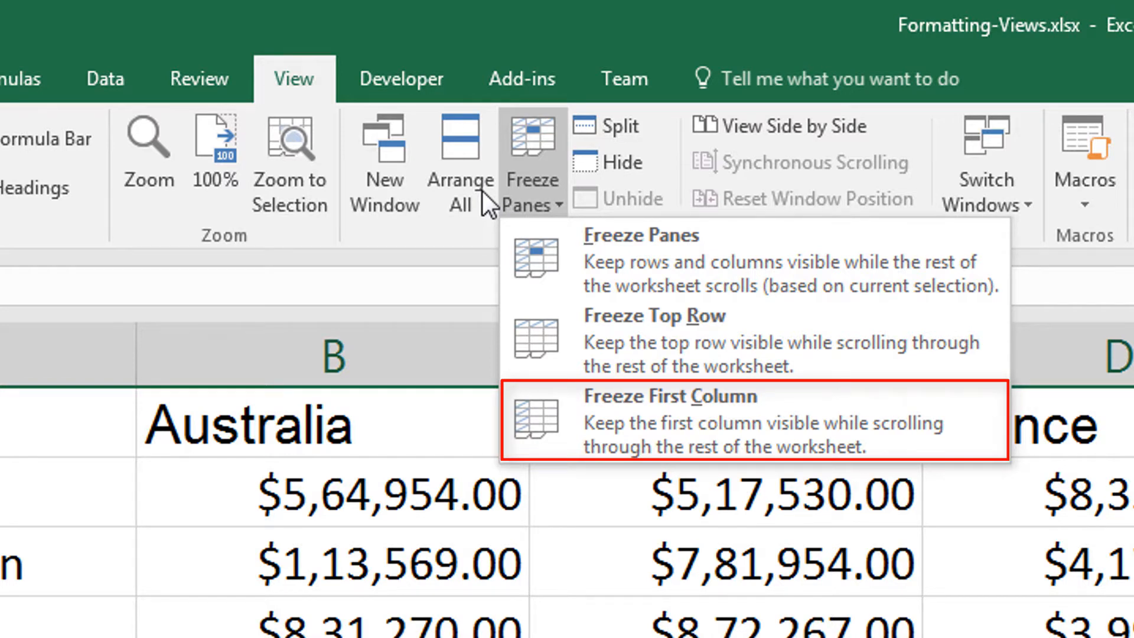
pyautogui.moveTo(595, 277)
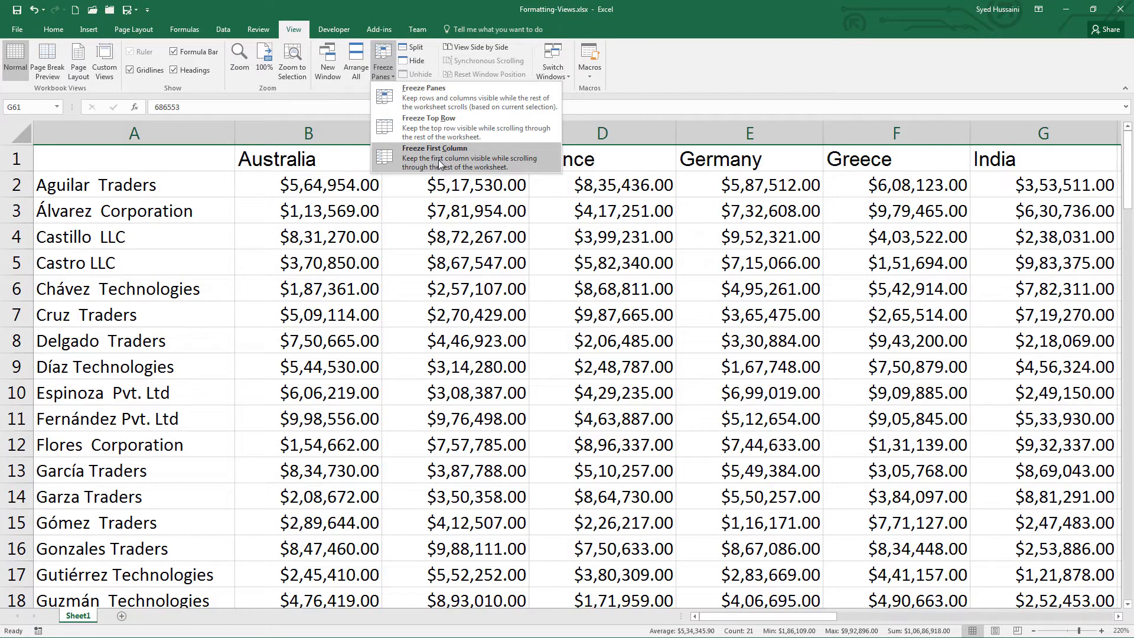
# Freeze the company-name column A and drag the horizontal scrollbar sideways to confirm it stays visible.
pyautogui.click(434, 157)
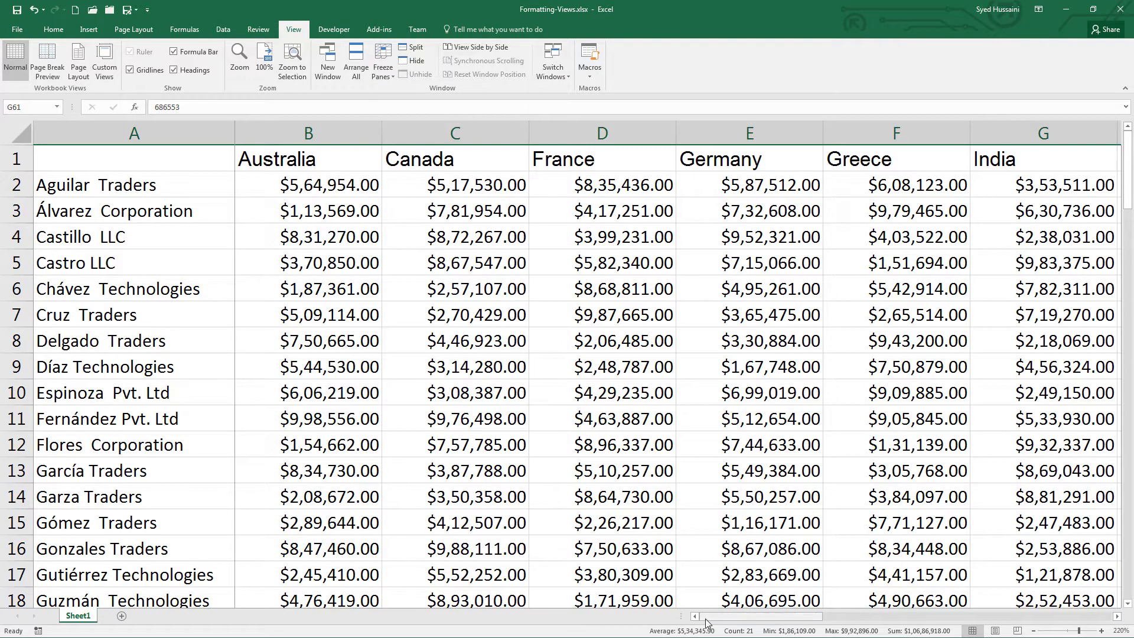
pyautogui.moveTo(705, 616); pyautogui.dragTo(781, 616)
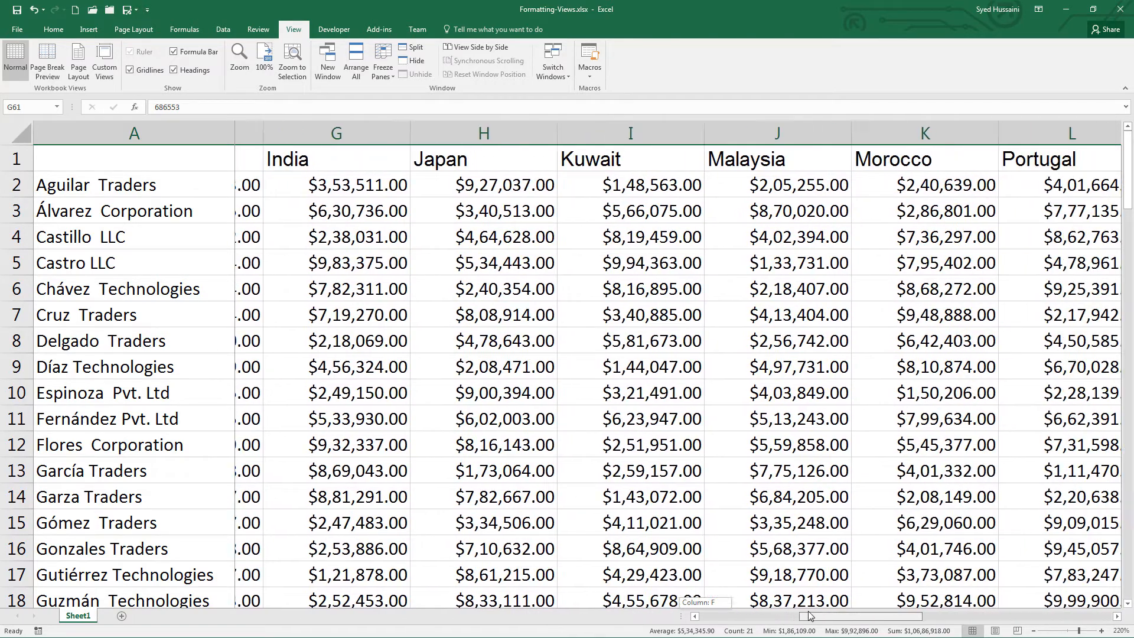
pyautogui.moveTo(809, 615); pyautogui.dragTo(875, 616)
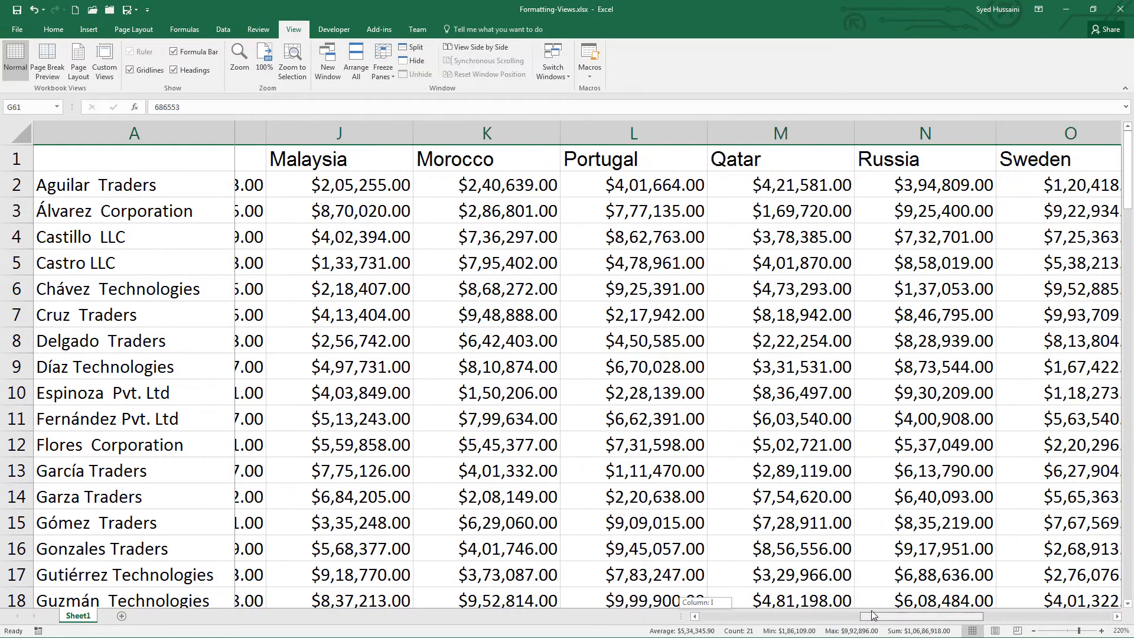
pyautogui.moveTo(875, 615); pyautogui.dragTo(821, 615)
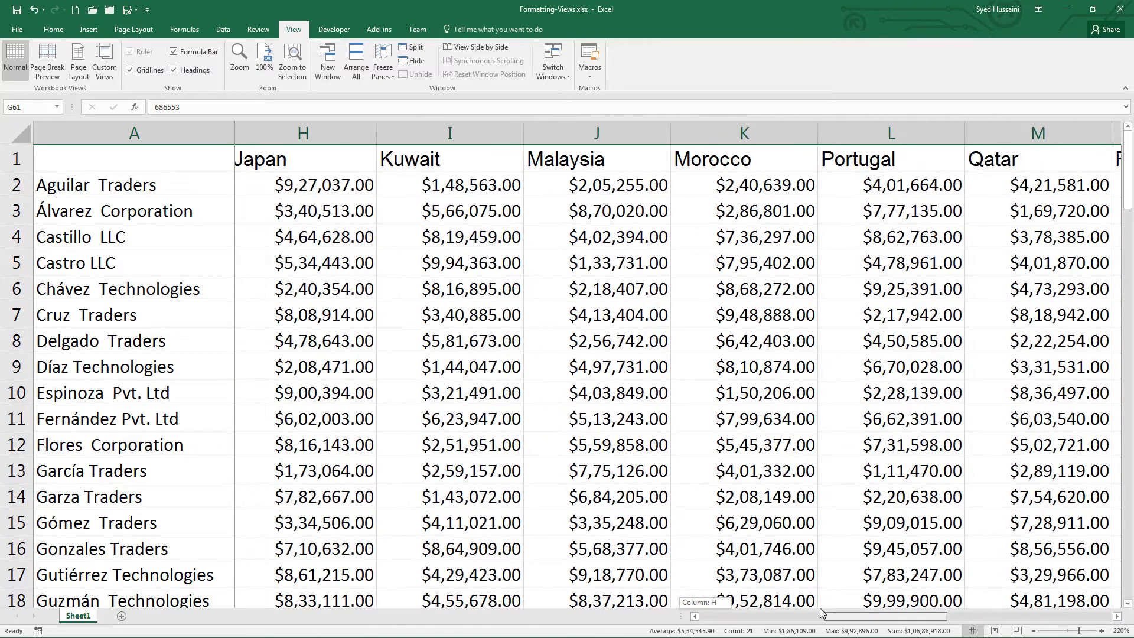
pyautogui.hscroll(-3)
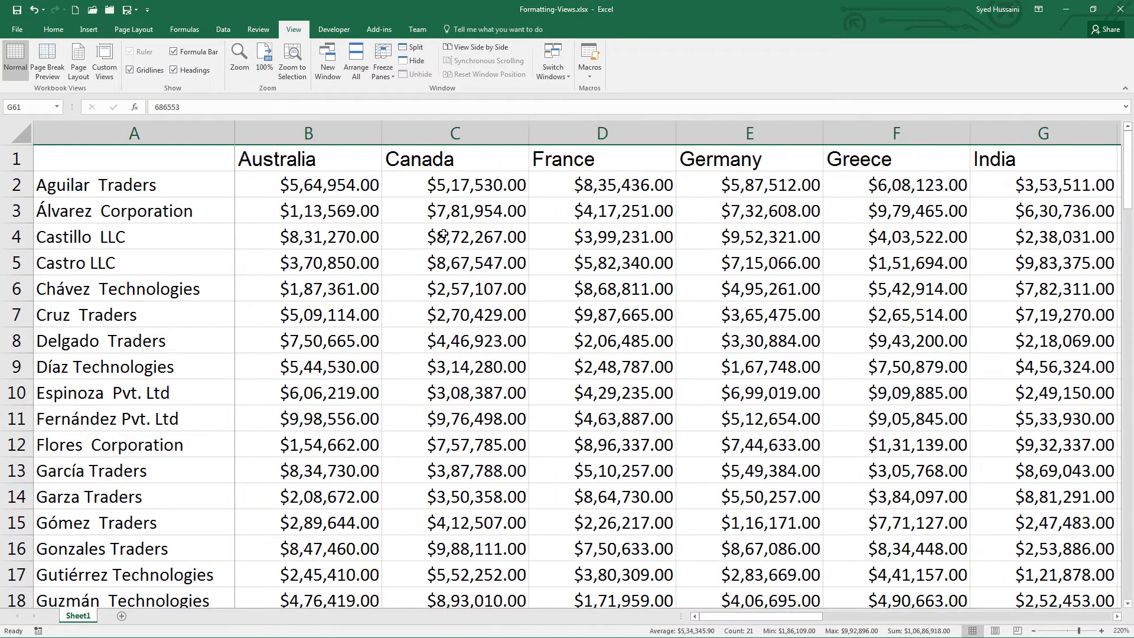
# Freeze the top country header row via Freeze Top Row.
pyautogui.click(382, 60)
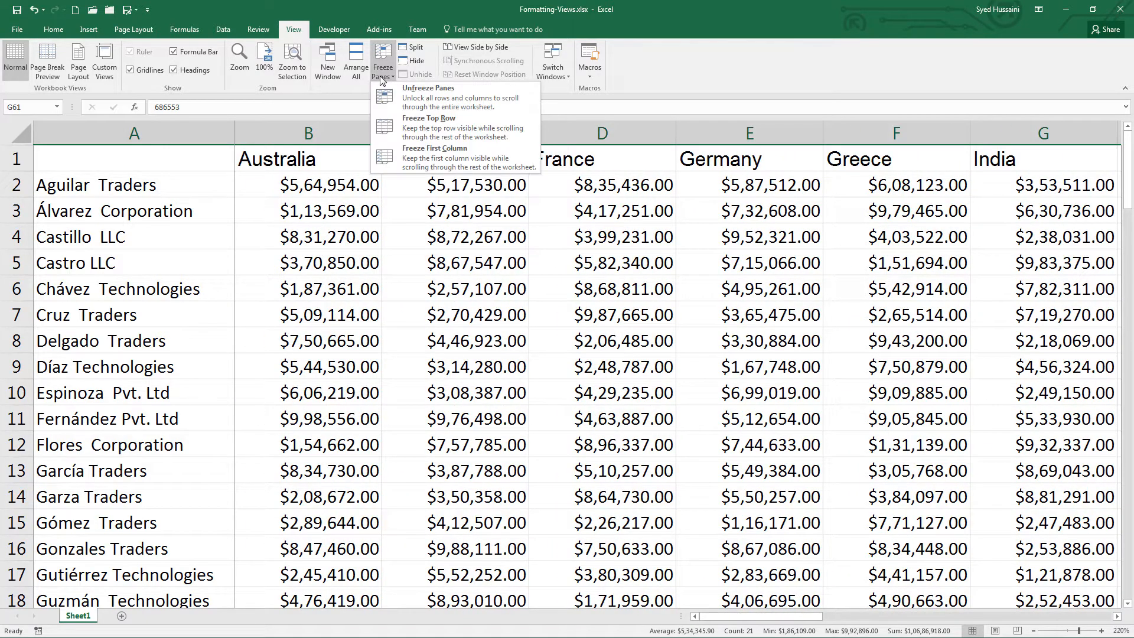
pyautogui.moveTo(398, 94)
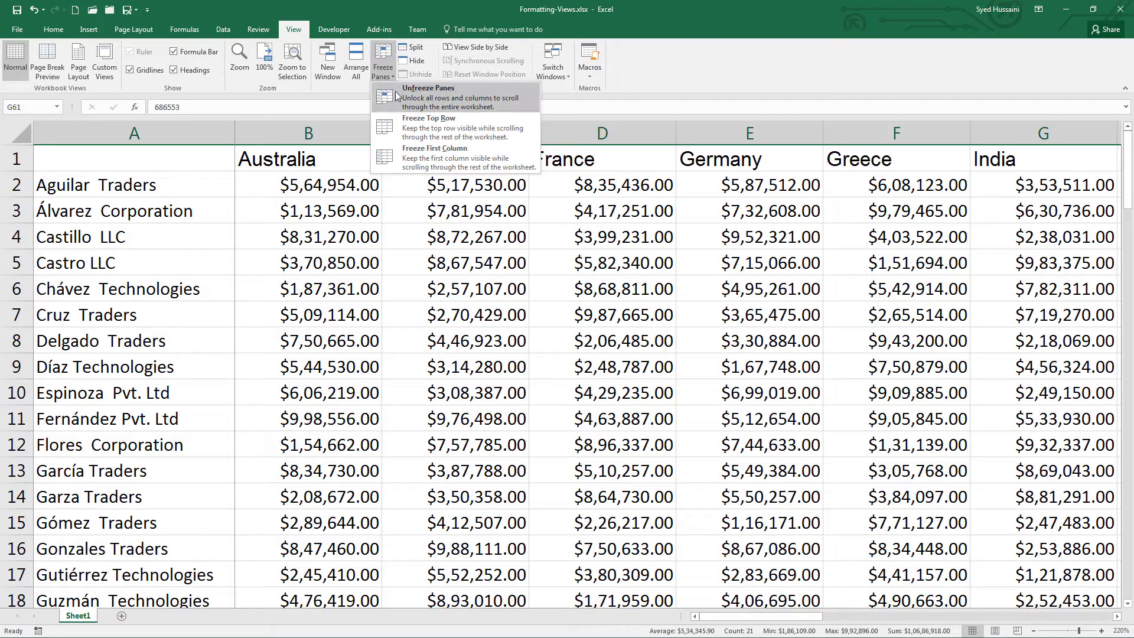
pyautogui.click(428, 97)
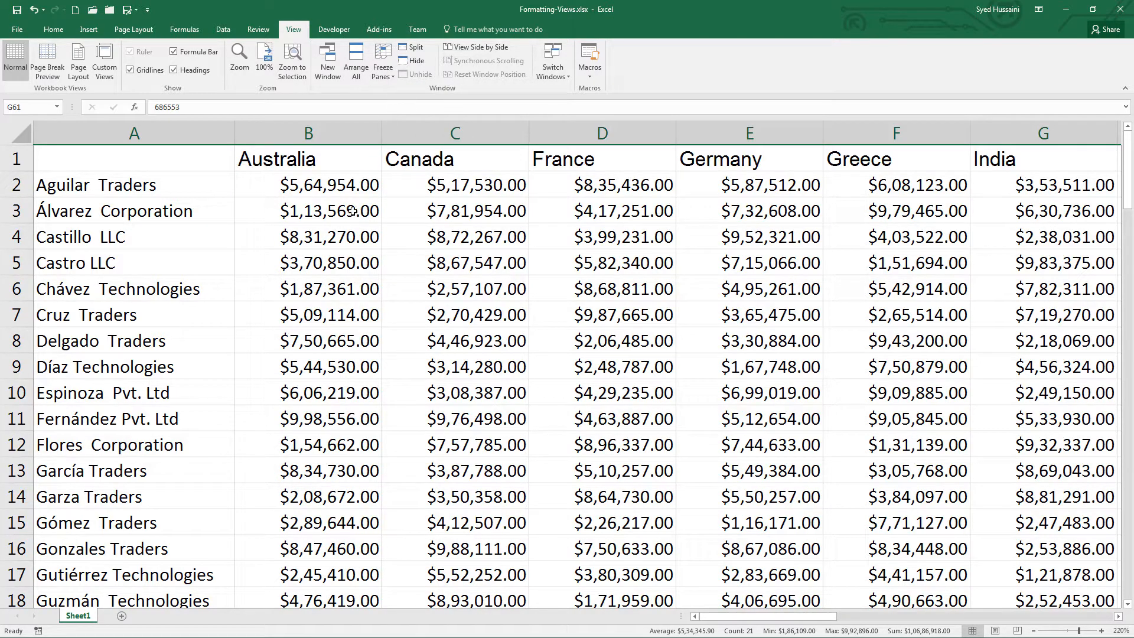
pyautogui.click(382, 59)
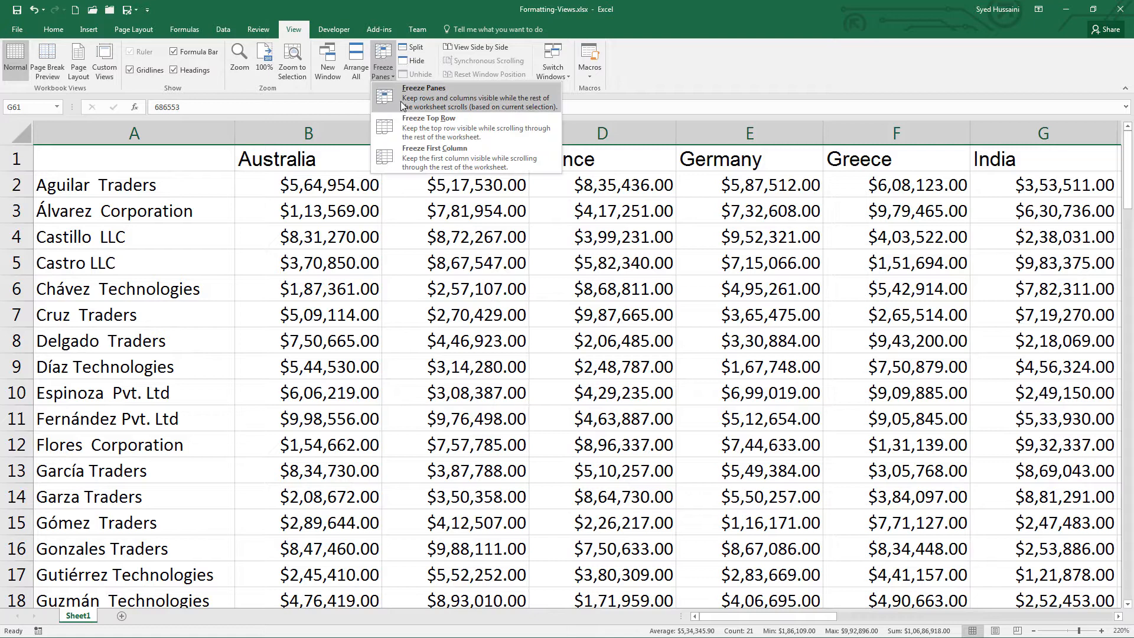
pyautogui.moveTo(495, 131)
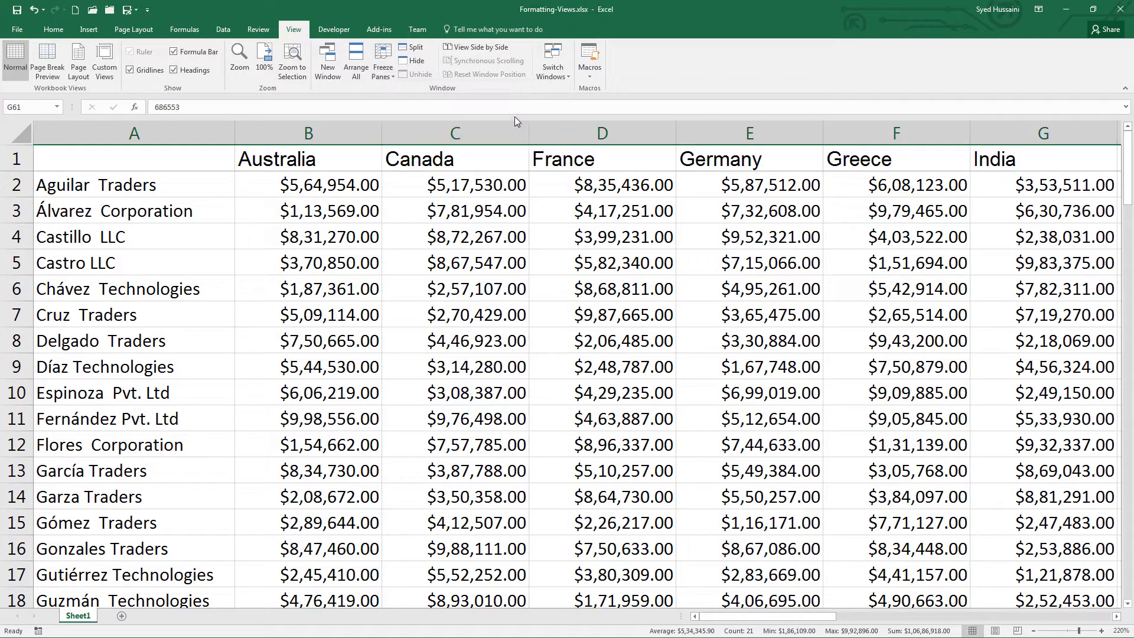
# Scroll down past the last supplier to verify the header stays, then select cell B2.
pyautogui.scroll(-3)
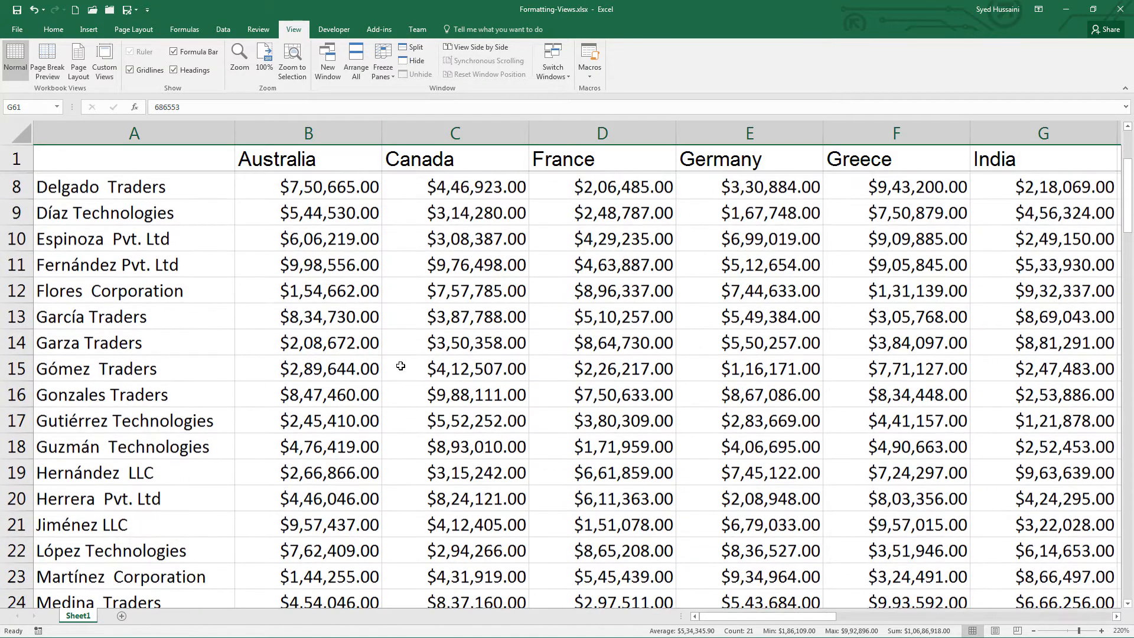
pyautogui.scroll(-3)
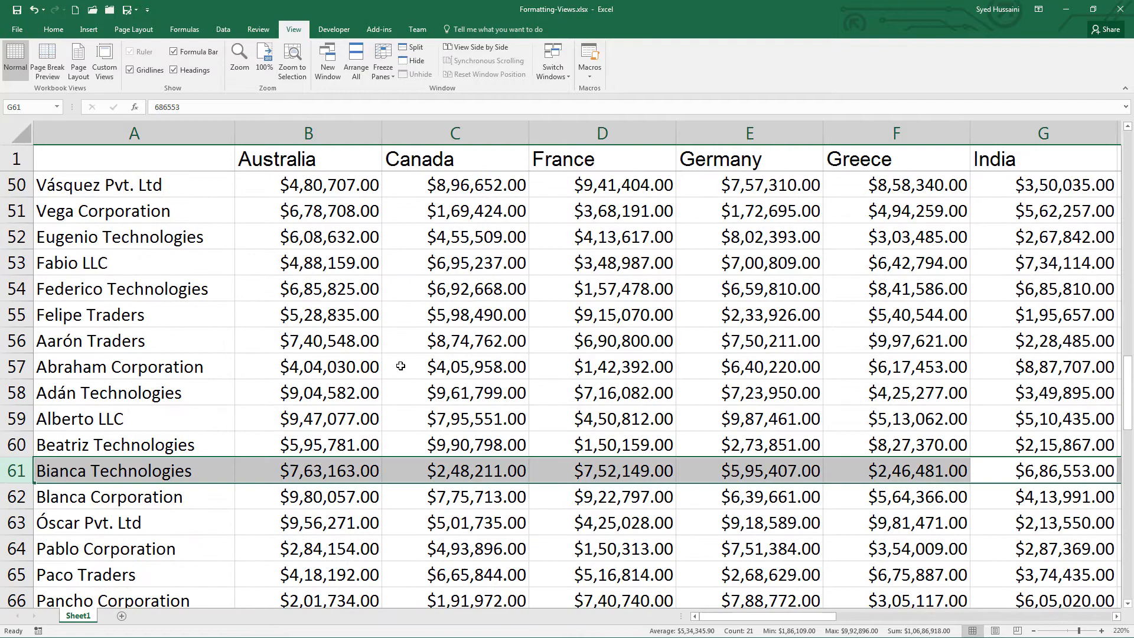
pyautogui.scroll(-3)
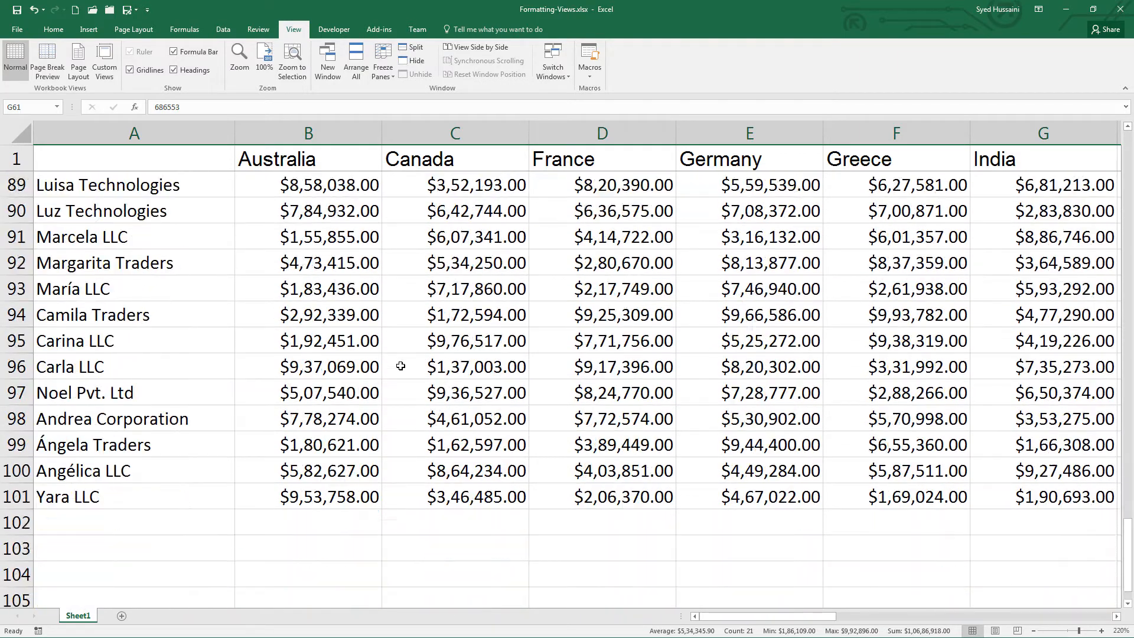
pyautogui.scroll(-3)
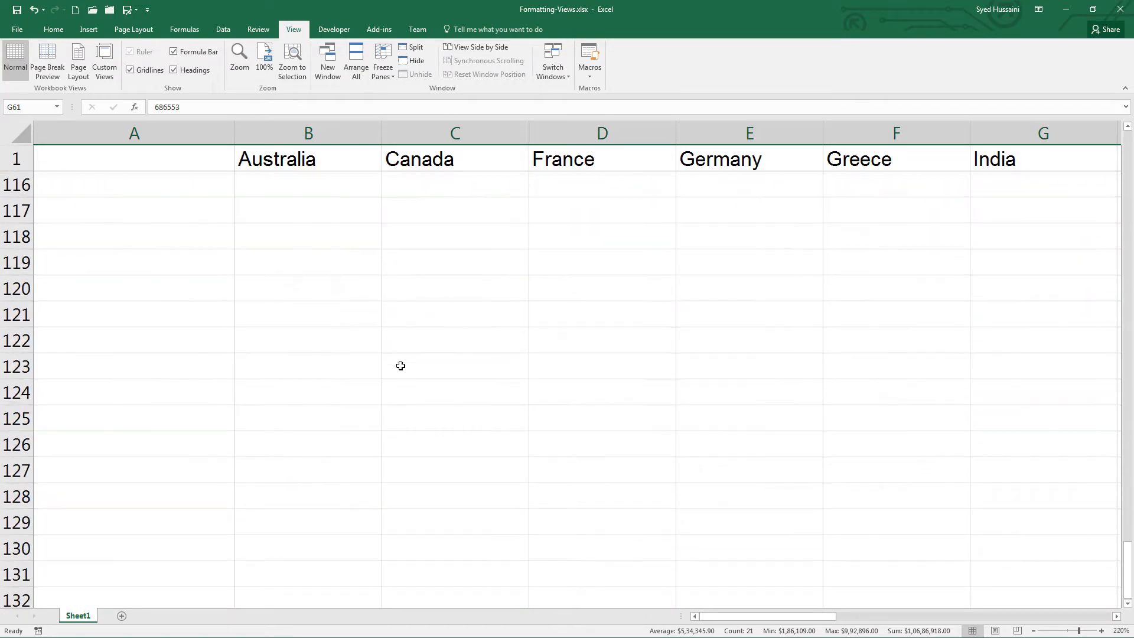
pyautogui.scroll(-3)
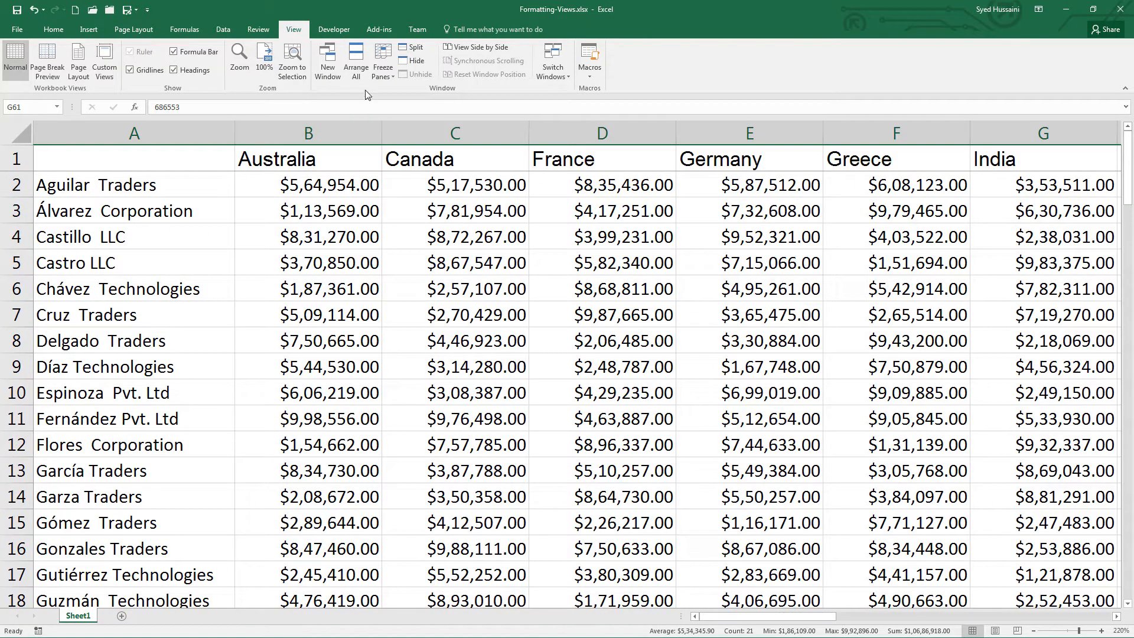
pyautogui.moveTo(393, 98)
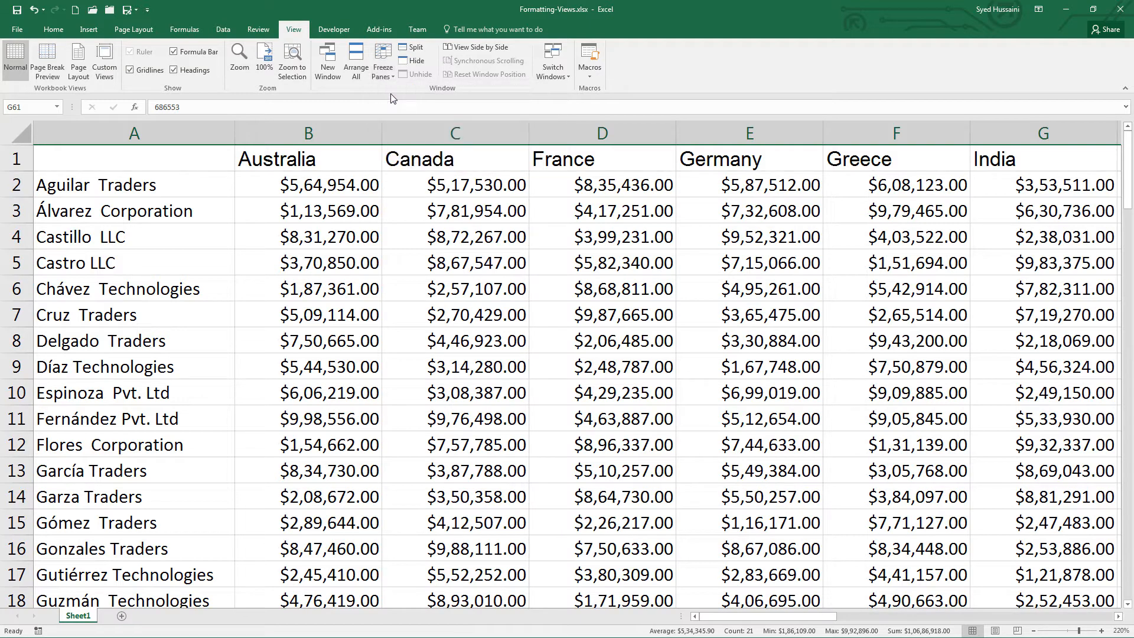
pyautogui.click(308, 185)
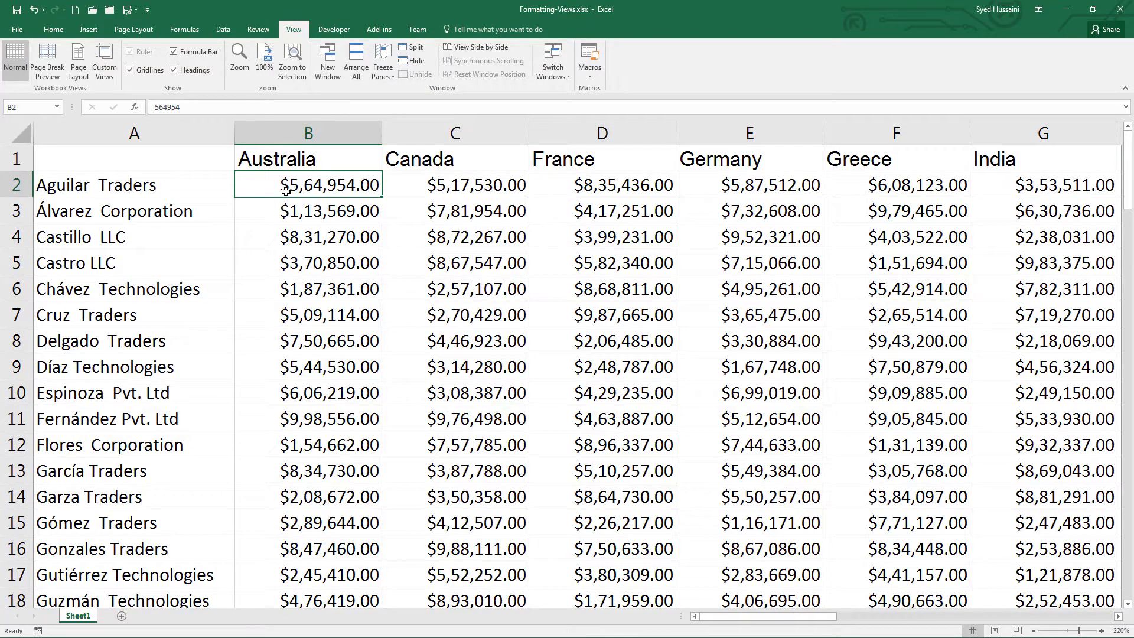
# Freeze panes at cell B2, reselect B2, reopen the freeze options, and scroll to verify.
pyautogui.click(382, 62)
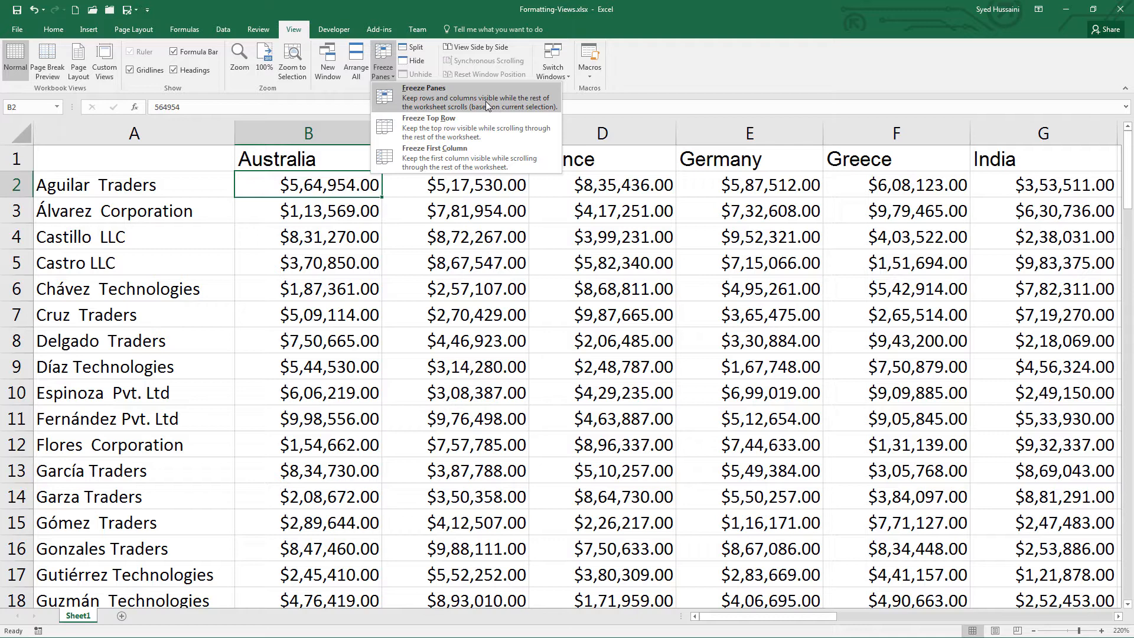
pyautogui.moveTo(351, 210)
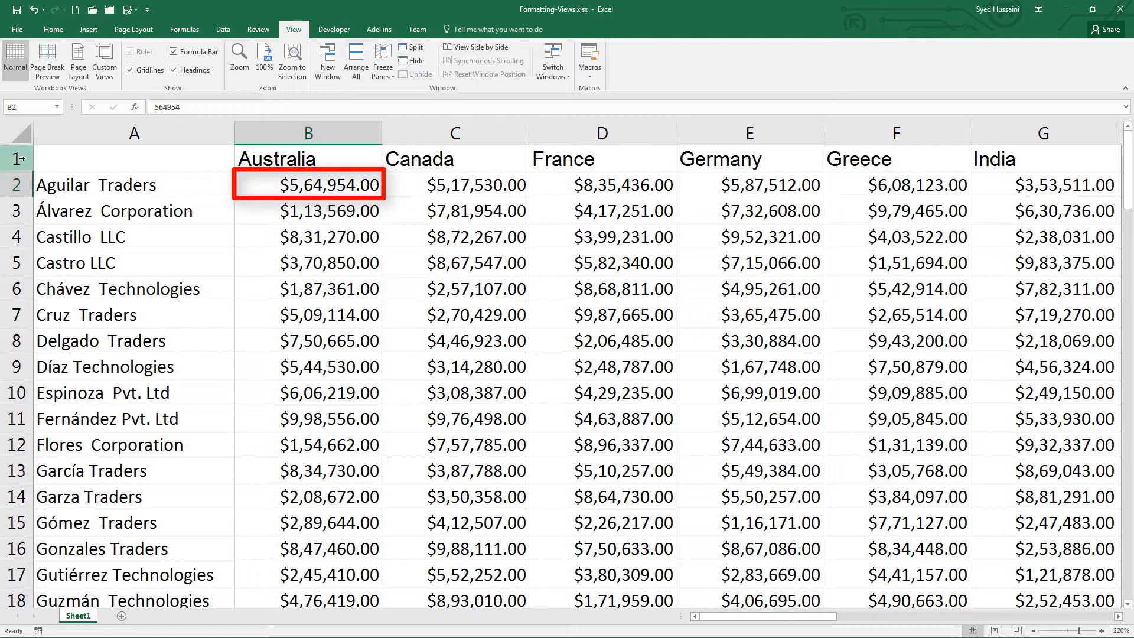
pyautogui.click(133, 132)
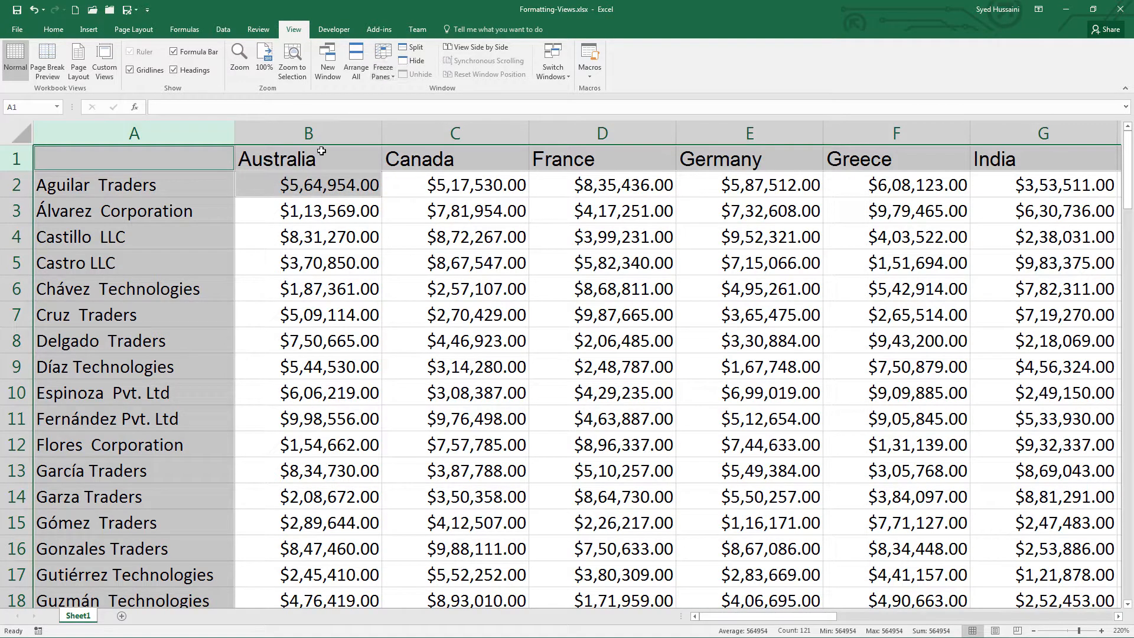
pyautogui.click(308, 184)
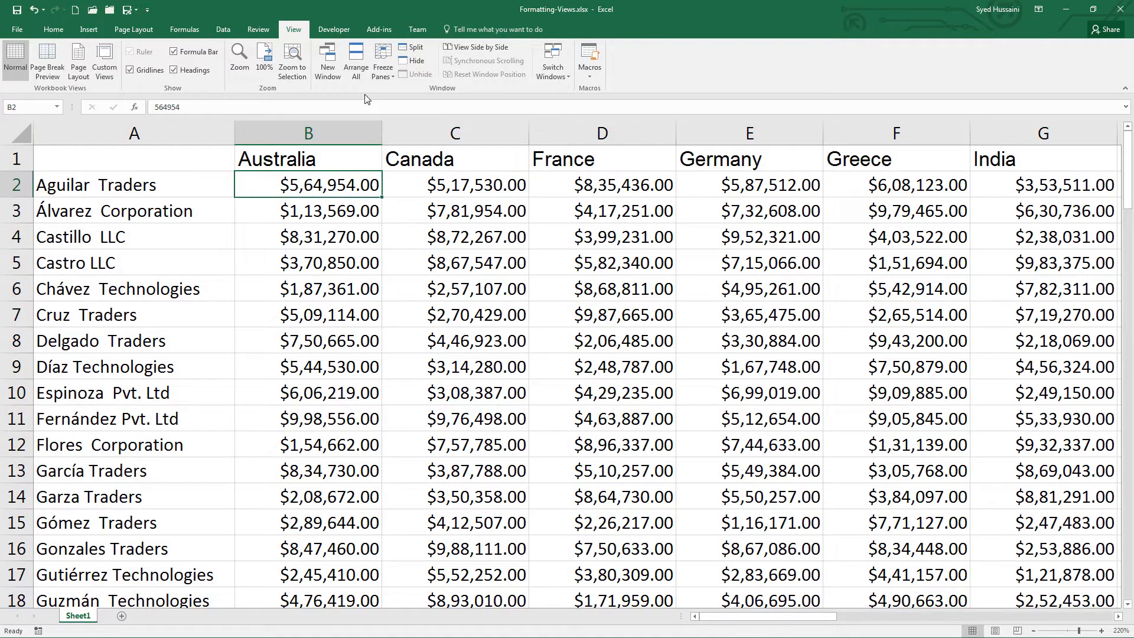
pyautogui.click(381, 62)
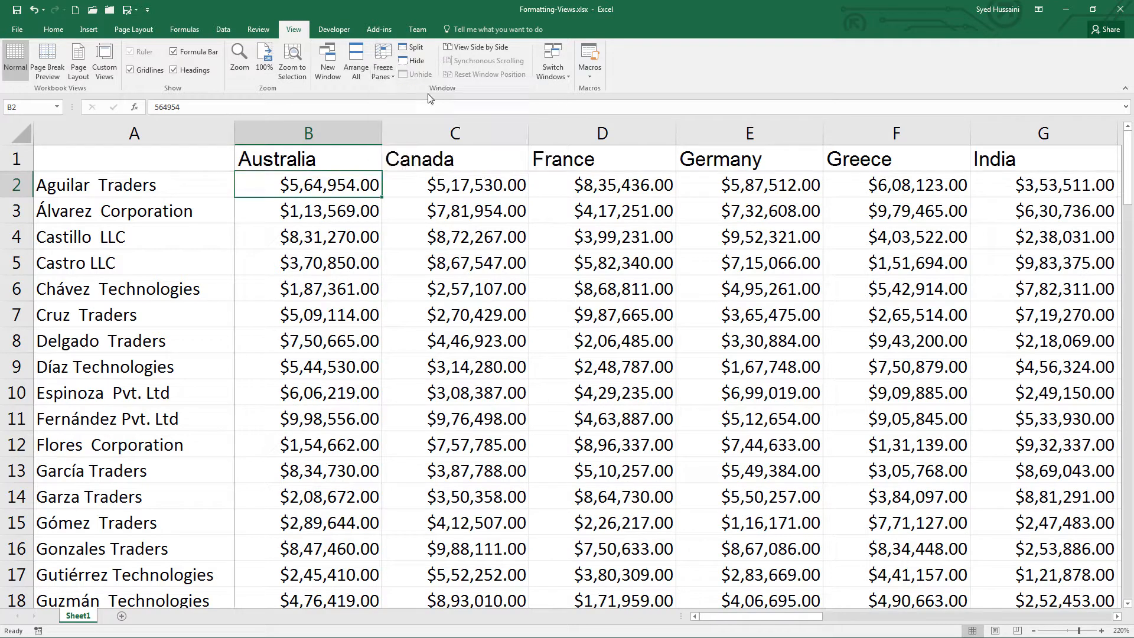
pyautogui.scroll(-3)
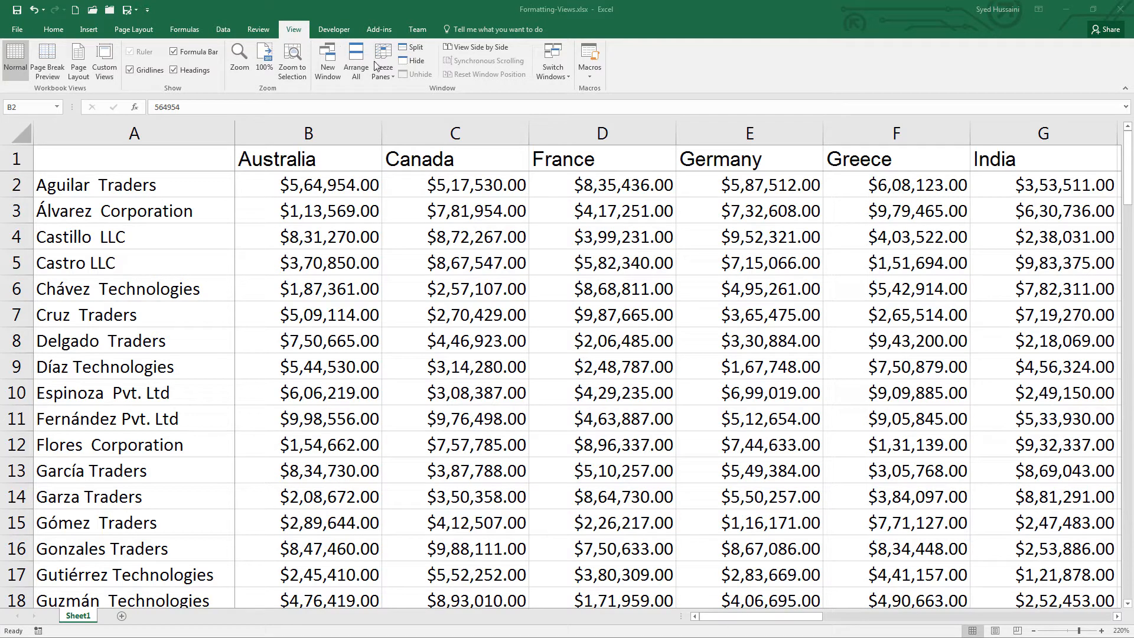
# Choose Unfreeze Panes so everything scrolls freely, then select cell B3.
pyautogui.click(380, 59)
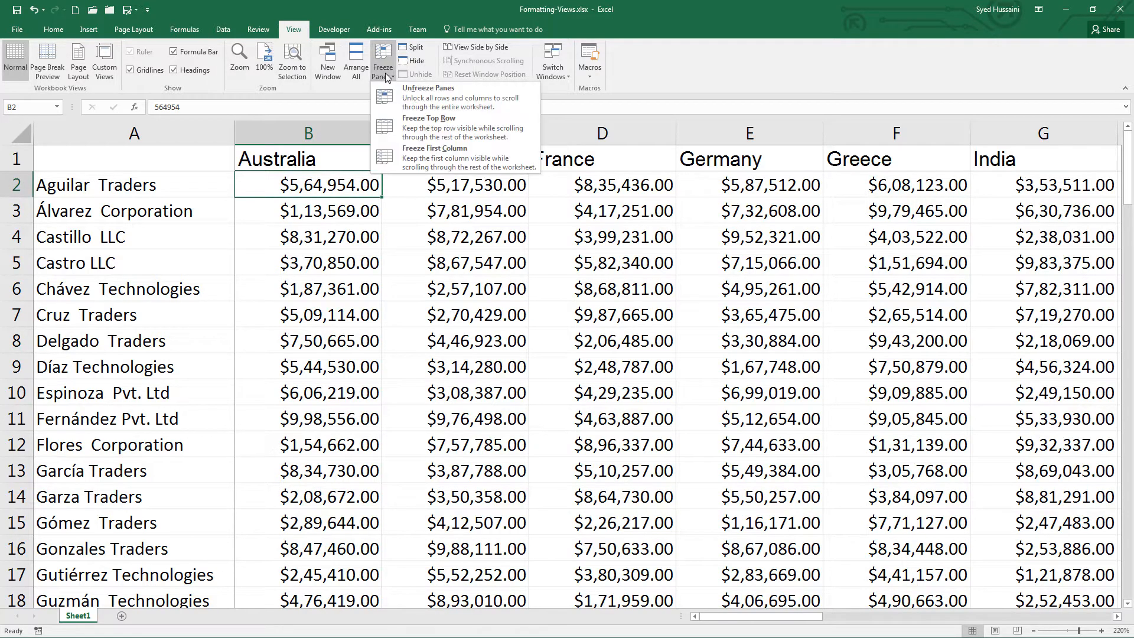
pyautogui.moveTo(485, 112)
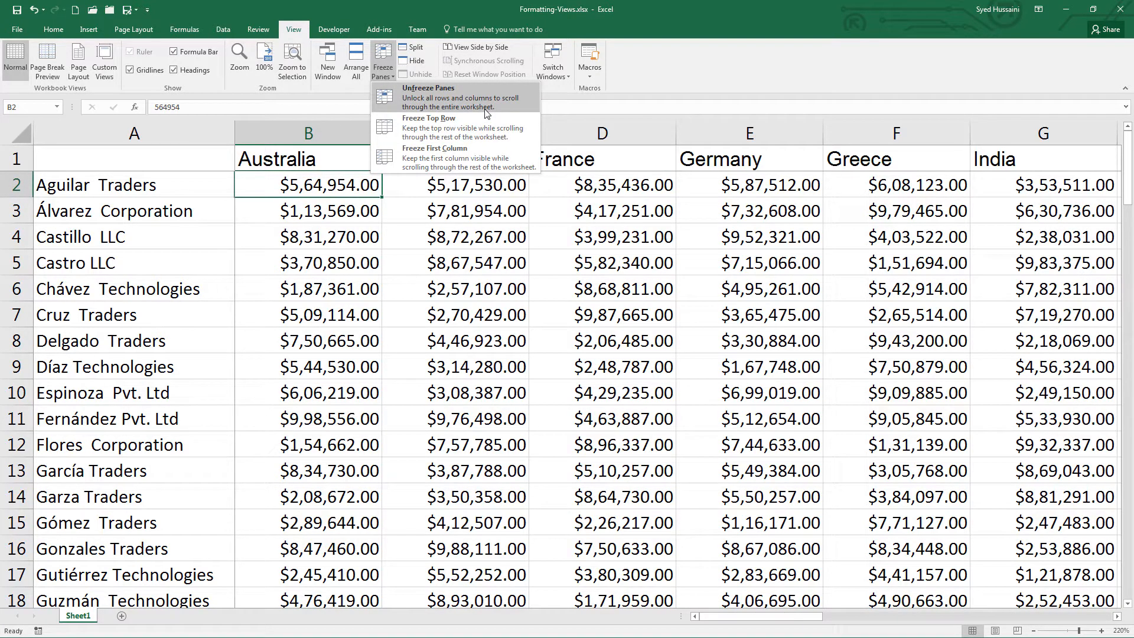
pyautogui.click(428, 88)
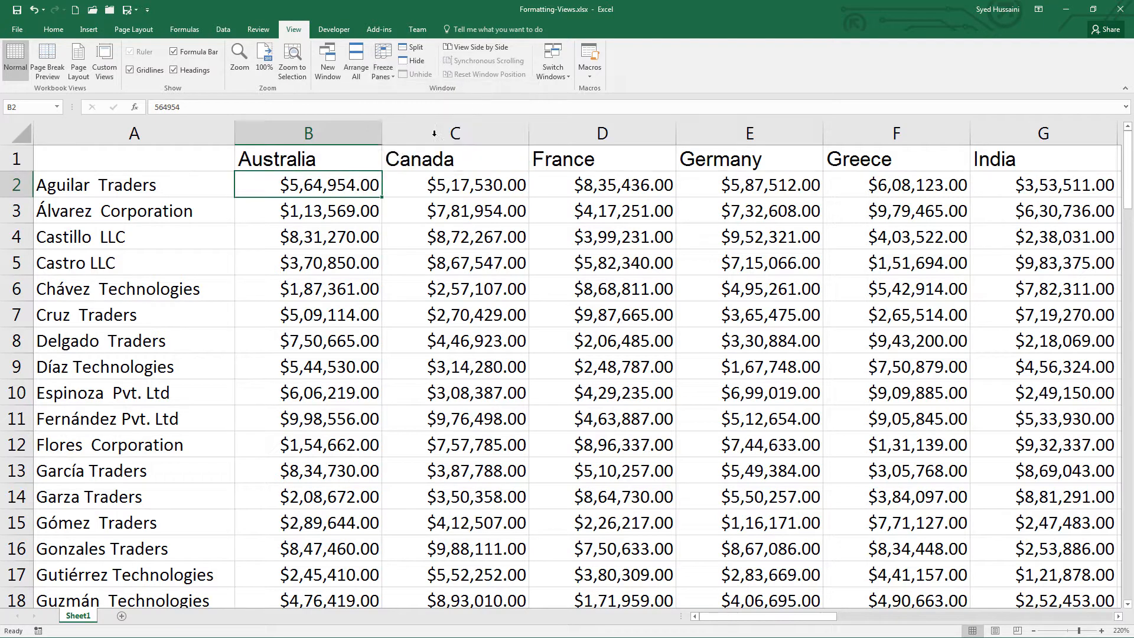
pyautogui.click(328, 210)
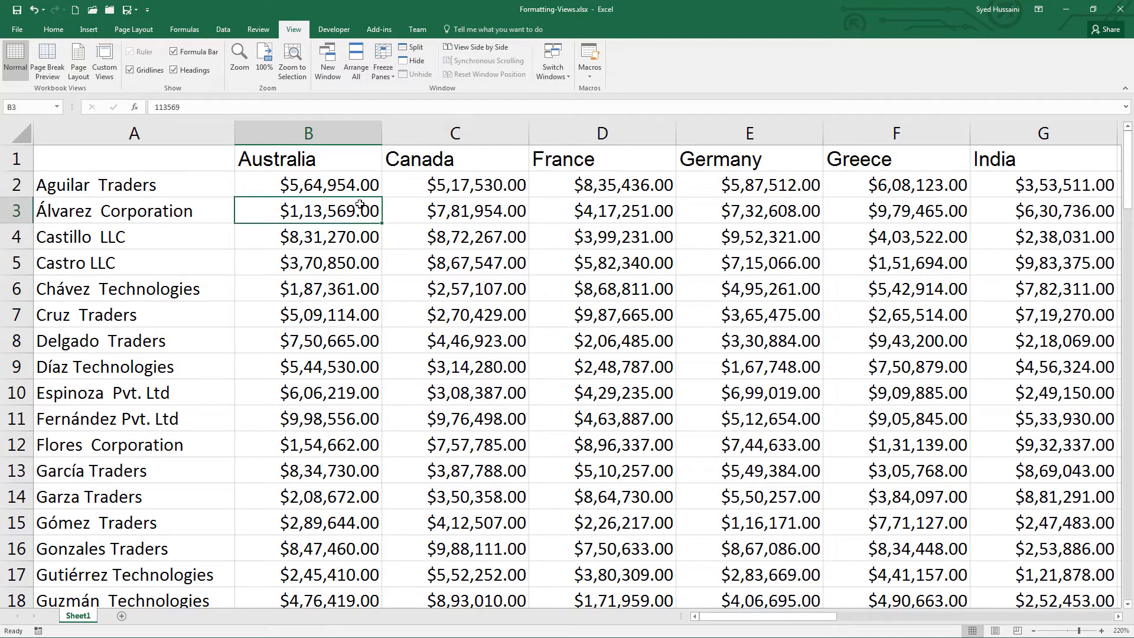